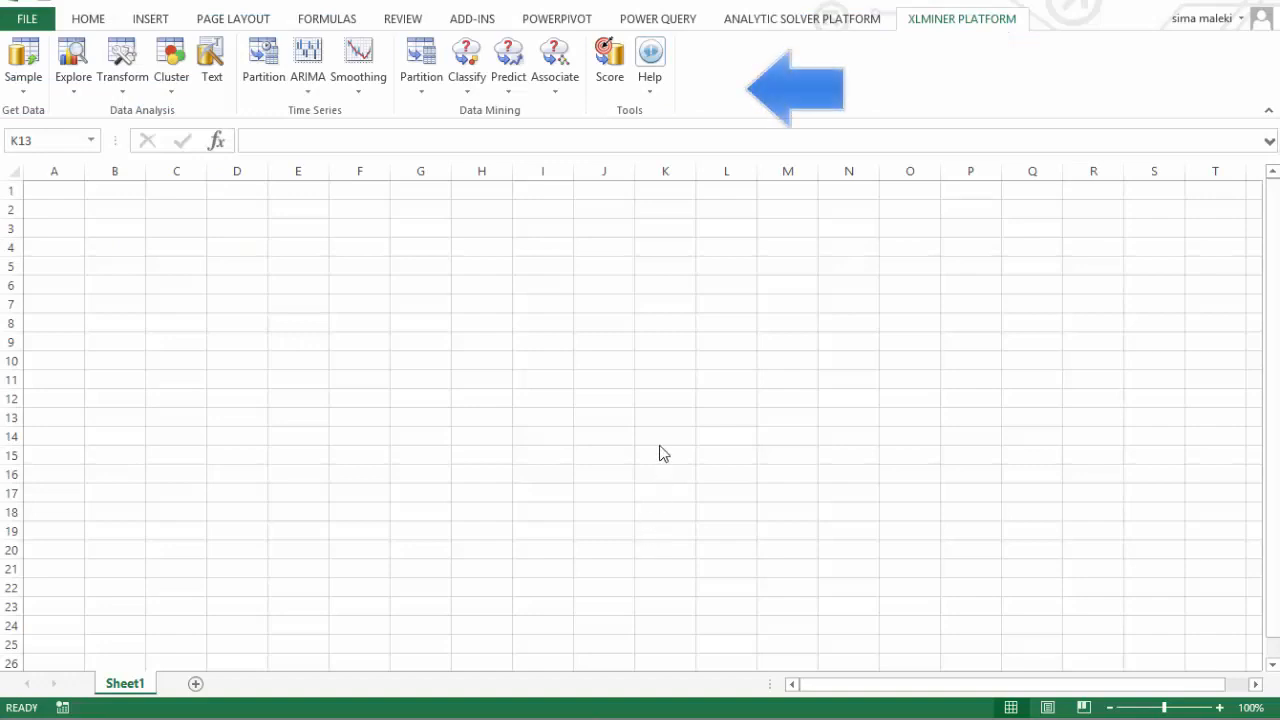
Open the Frontline Example Models Overview from XLMiner Help > Examples.
{"action": "left_click", "coordinate": [664, 418]}
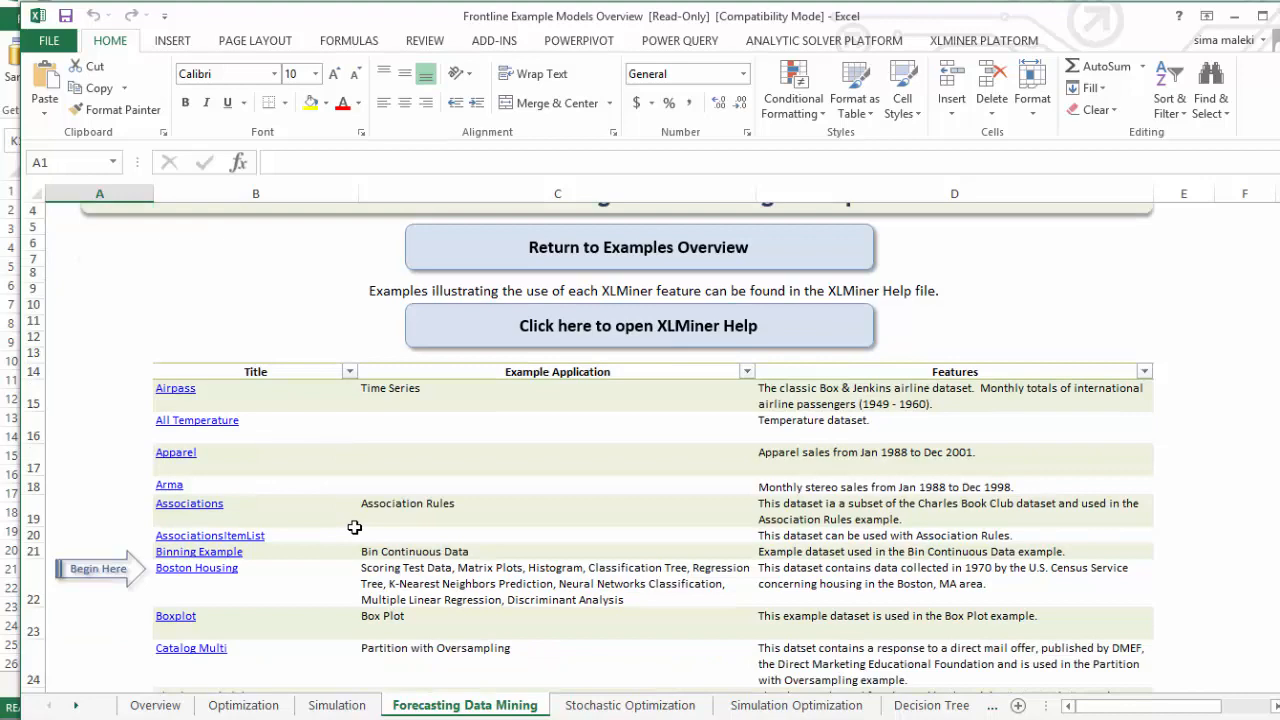
Open the Iris example dataset from the data mining examples list.
{"action": "scroll", "scroll_direction": "down", "scroll_amount": 3}
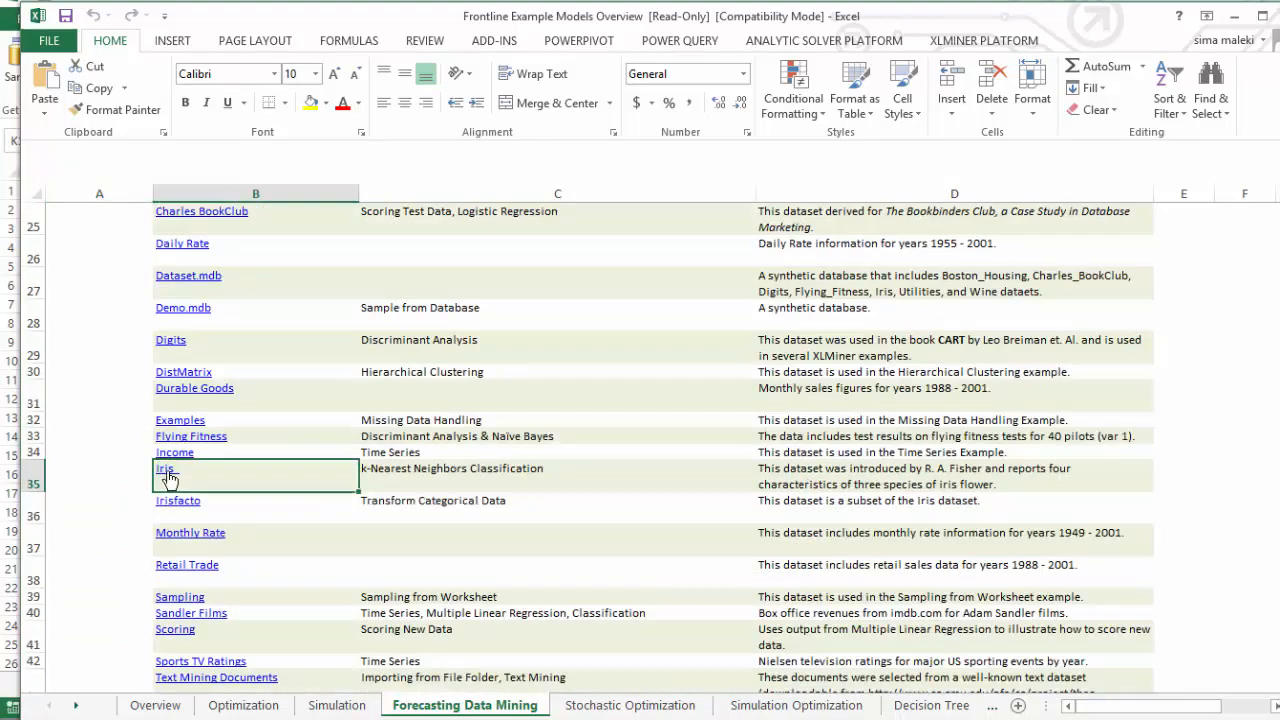
{"action": "left_click", "coordinate": [164, 468]}
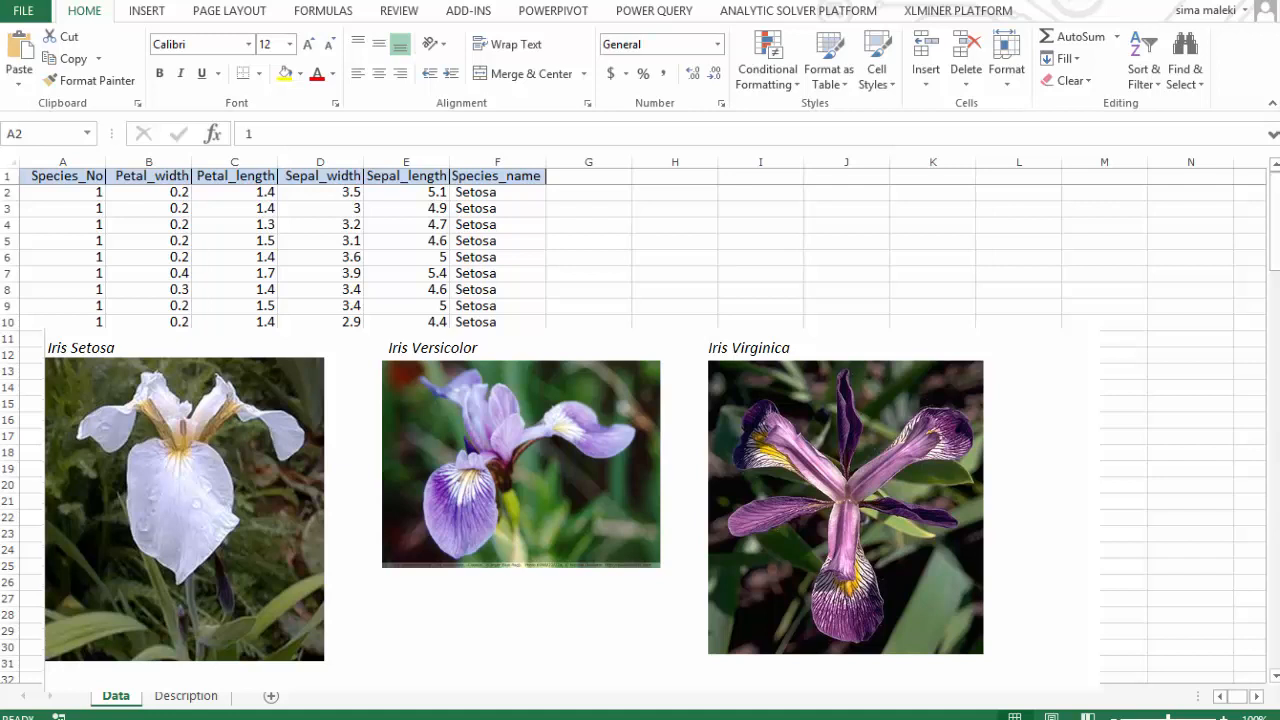
Launch the Chart Wizard from Explore with the Iris data range A1:F151 selected.
{"action": "scroll", "scroll_direction": "down", "scroll_amount": 3}
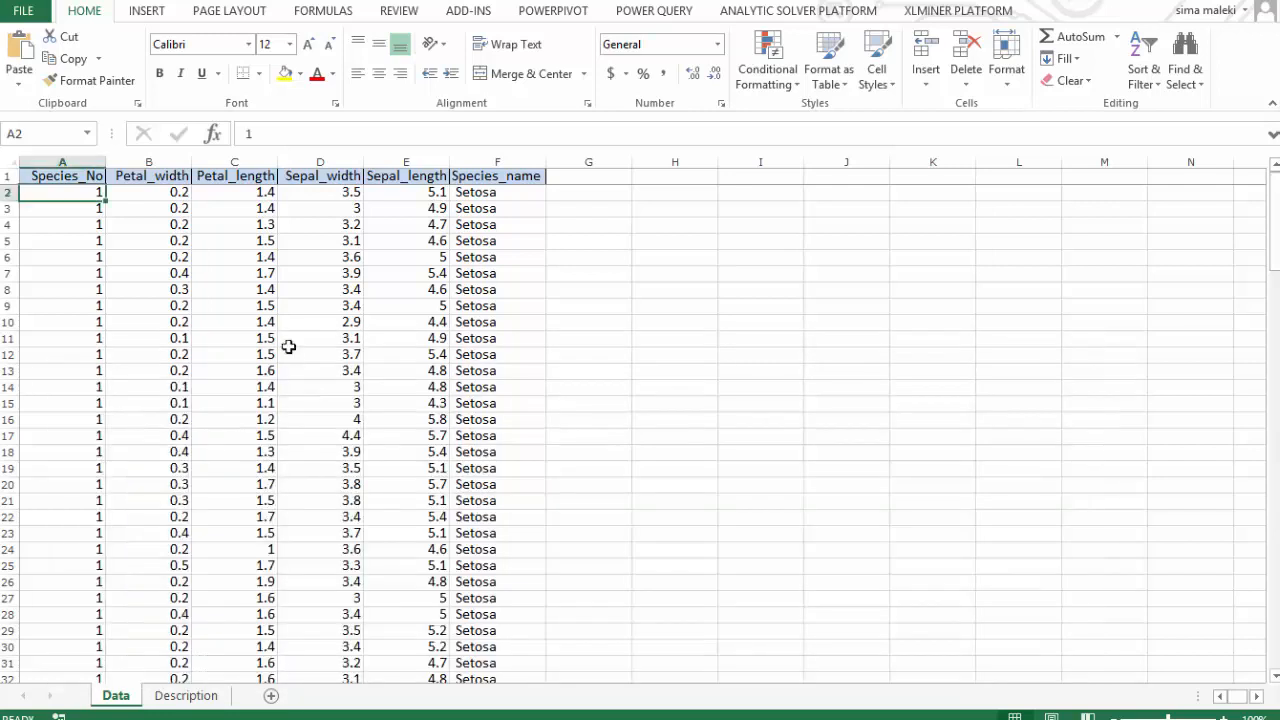
{"action": "left_click", "coordinate": [320, 338]}
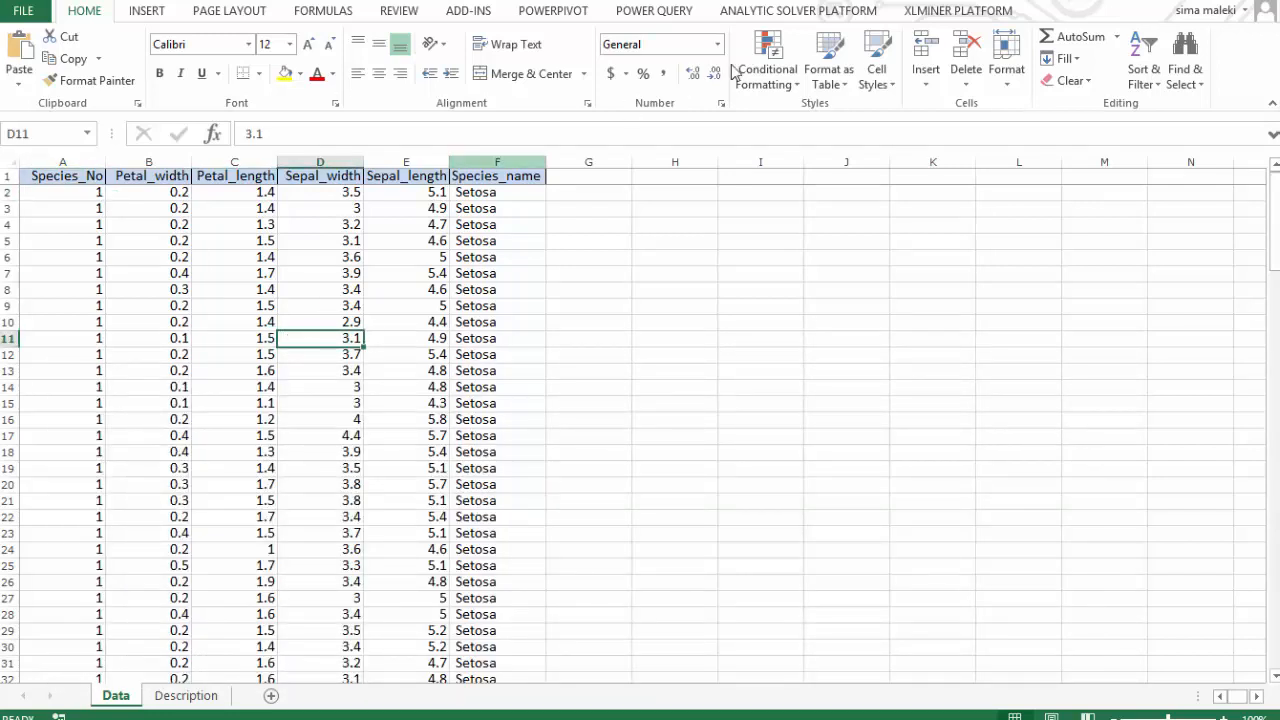
{"action": "left_click", "coordinate": [956, 12]}
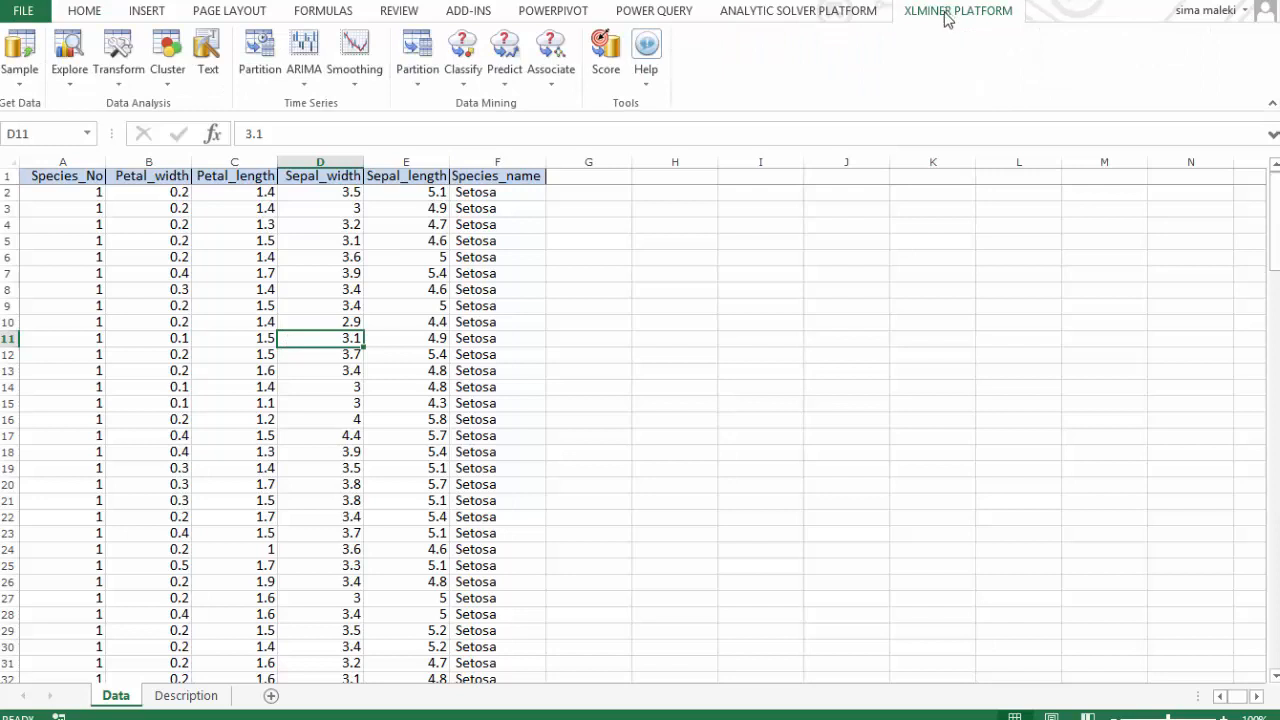
{"action": "left_click", "coordinate": [68, 56]}
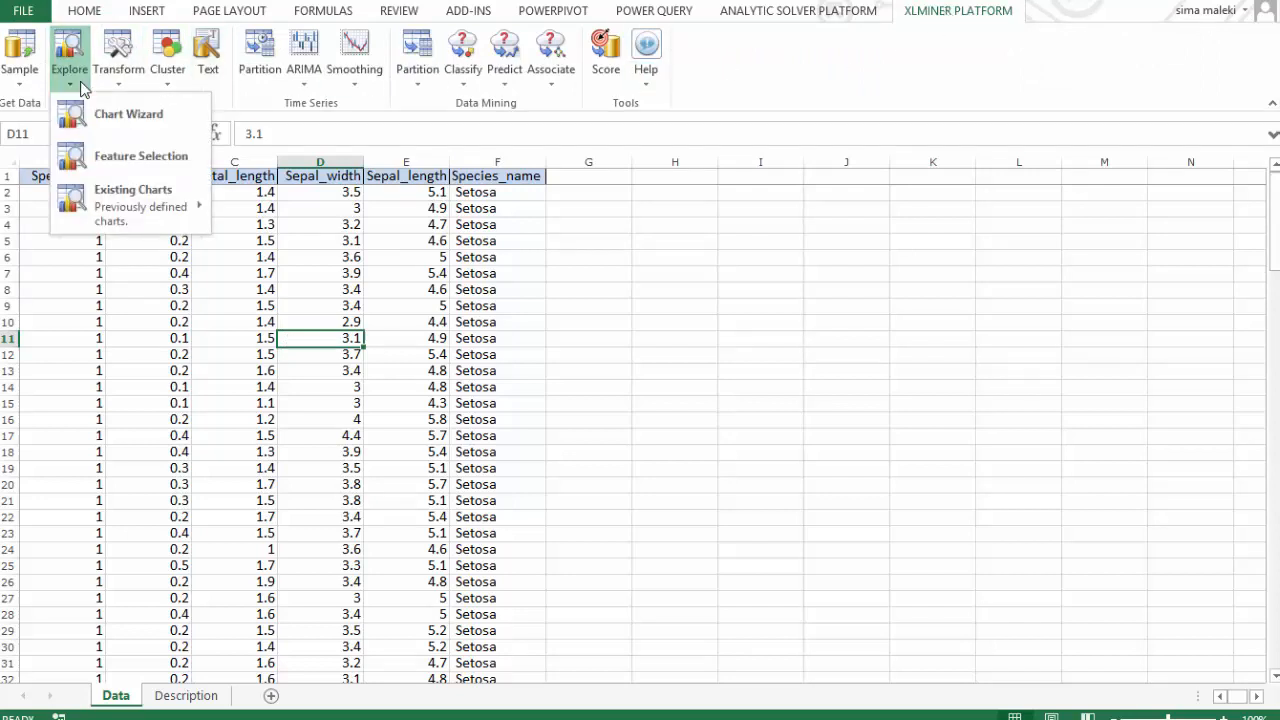
{"action": "left_click", "coordinate": [128, 112]}
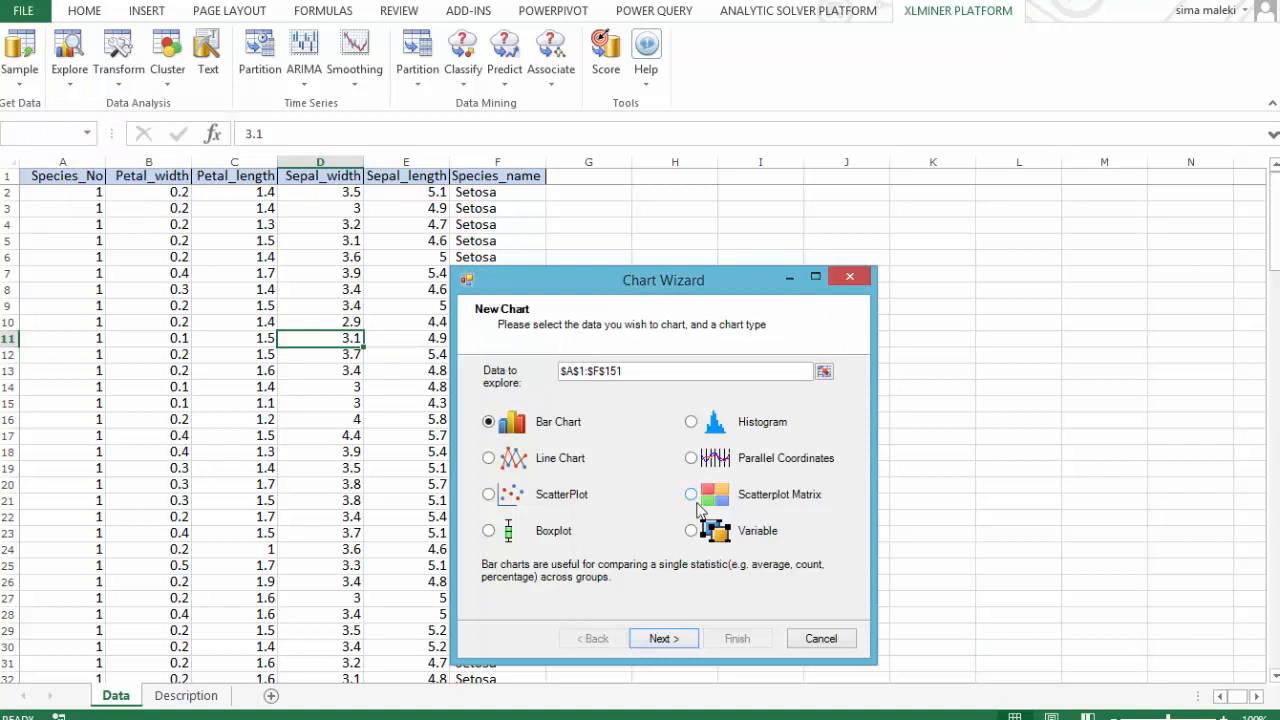
Generate a Scatterplot Matrix of Petal_width, Petal_length, Sepal_width and Sepal_length.
{"action": "left_click", "coordinate": [692, 494]}
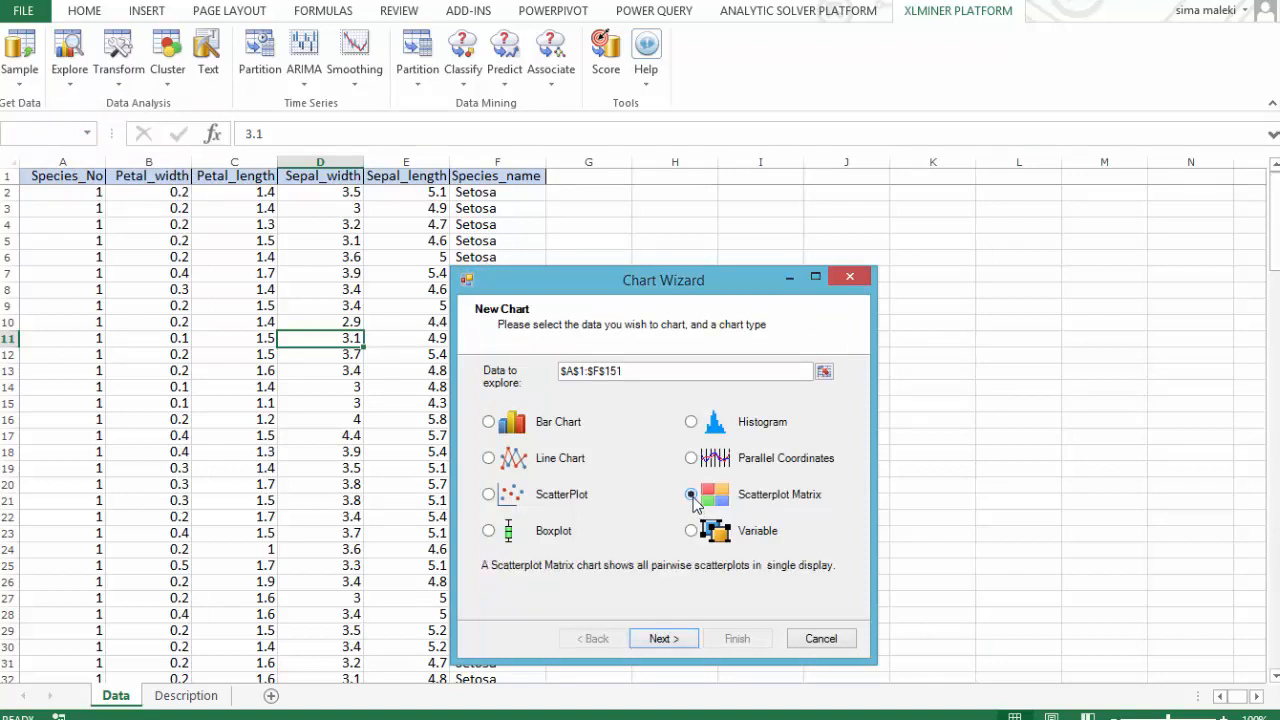
{"action": "left_click", "coordinate": [664, 638]}
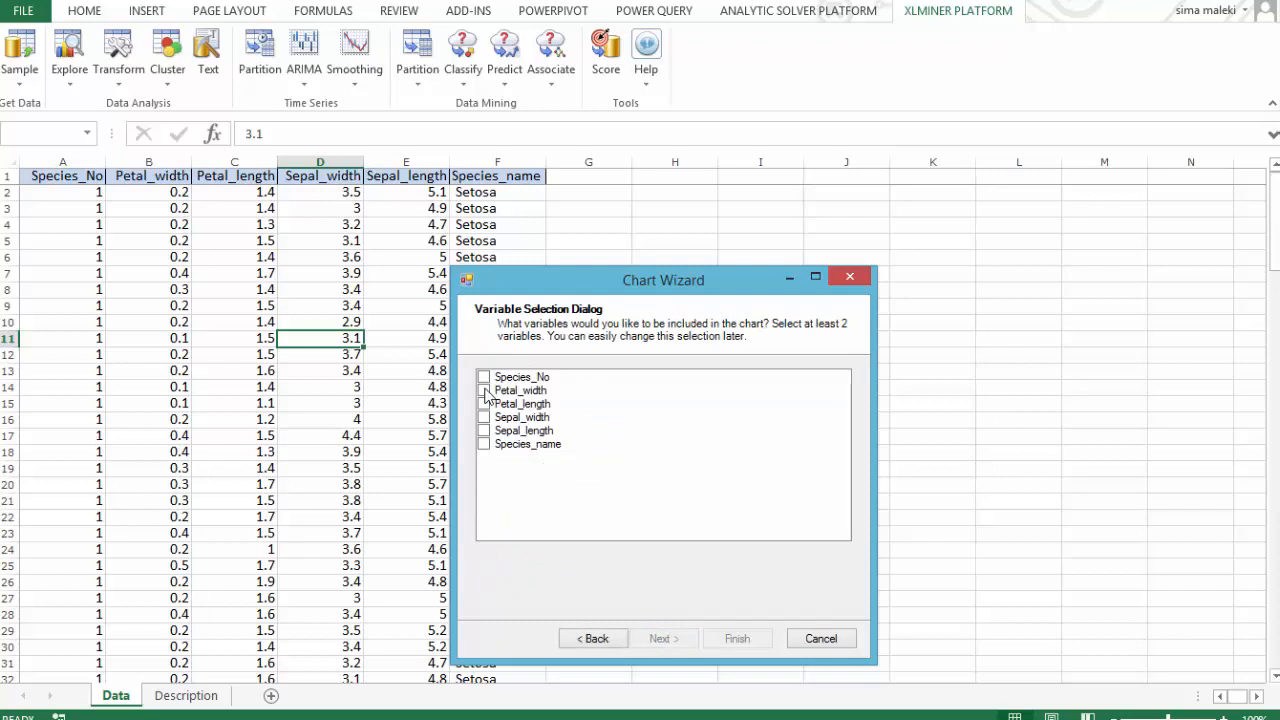
{"action": "left_click", "coordinate": [484, 404]}
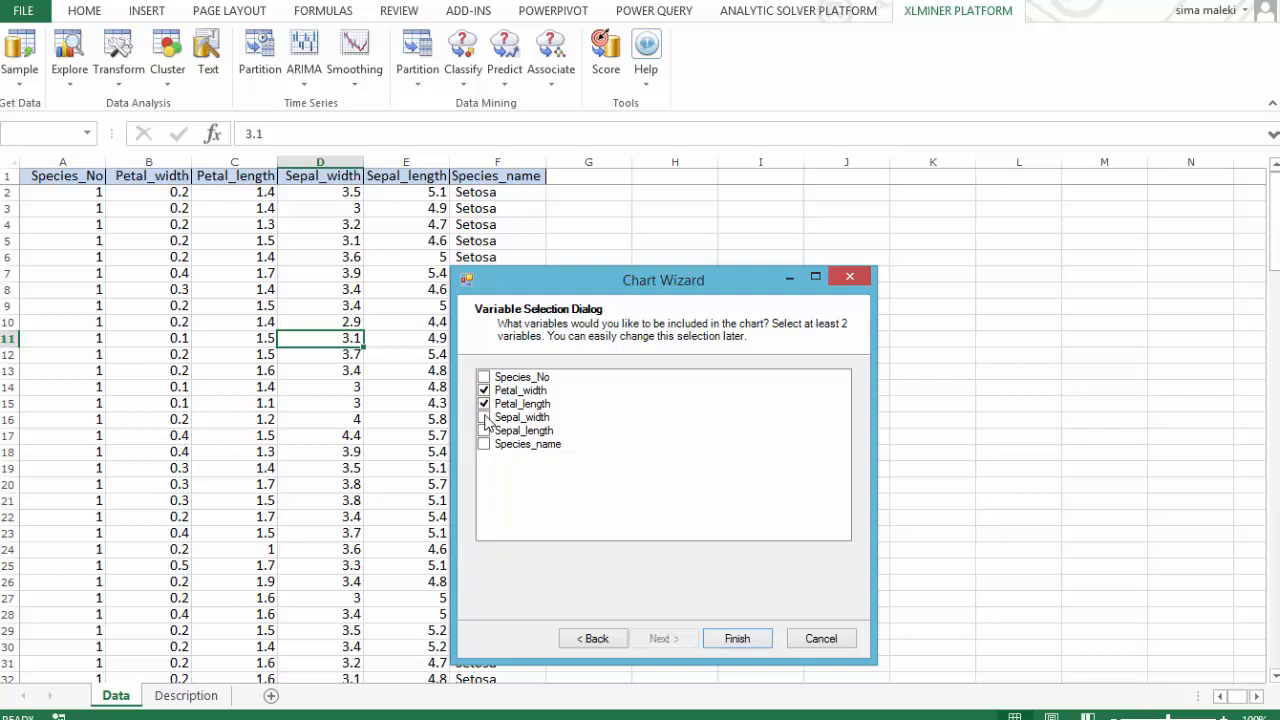
{"action": "left_click", "coordinate": [484, 430]}
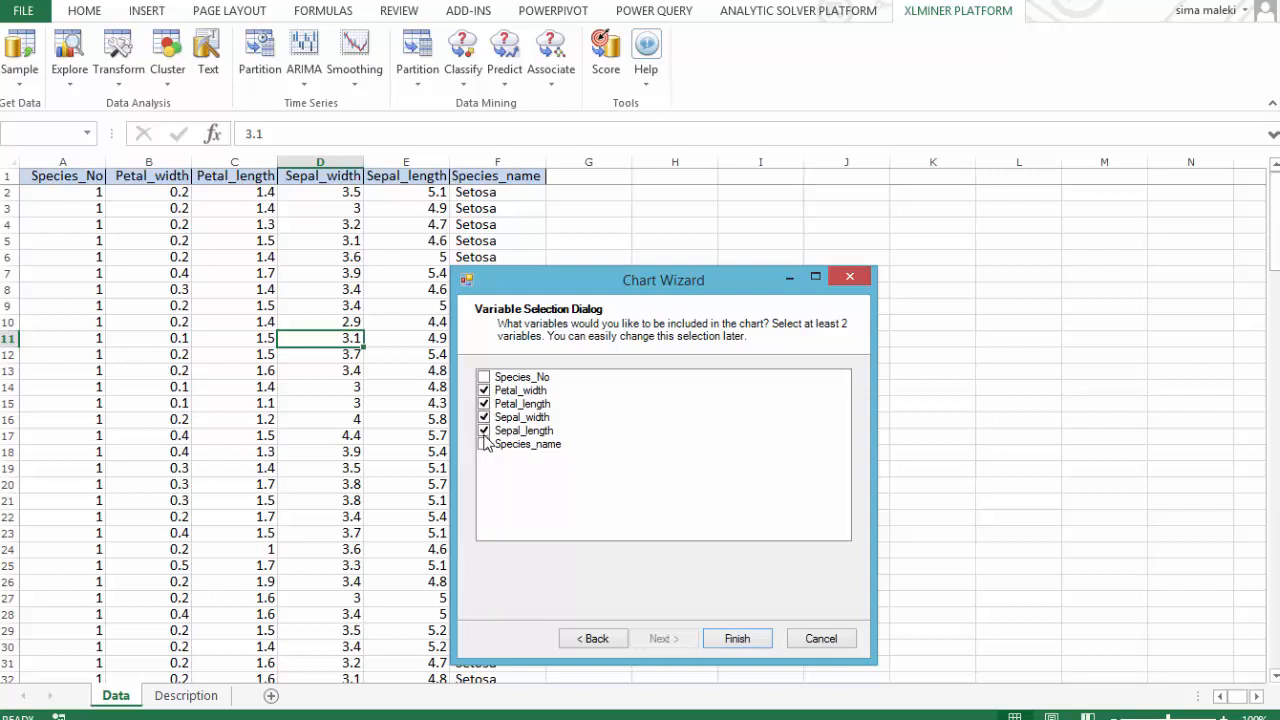
{"action": "left_click", "coordinate": [736, 638]}
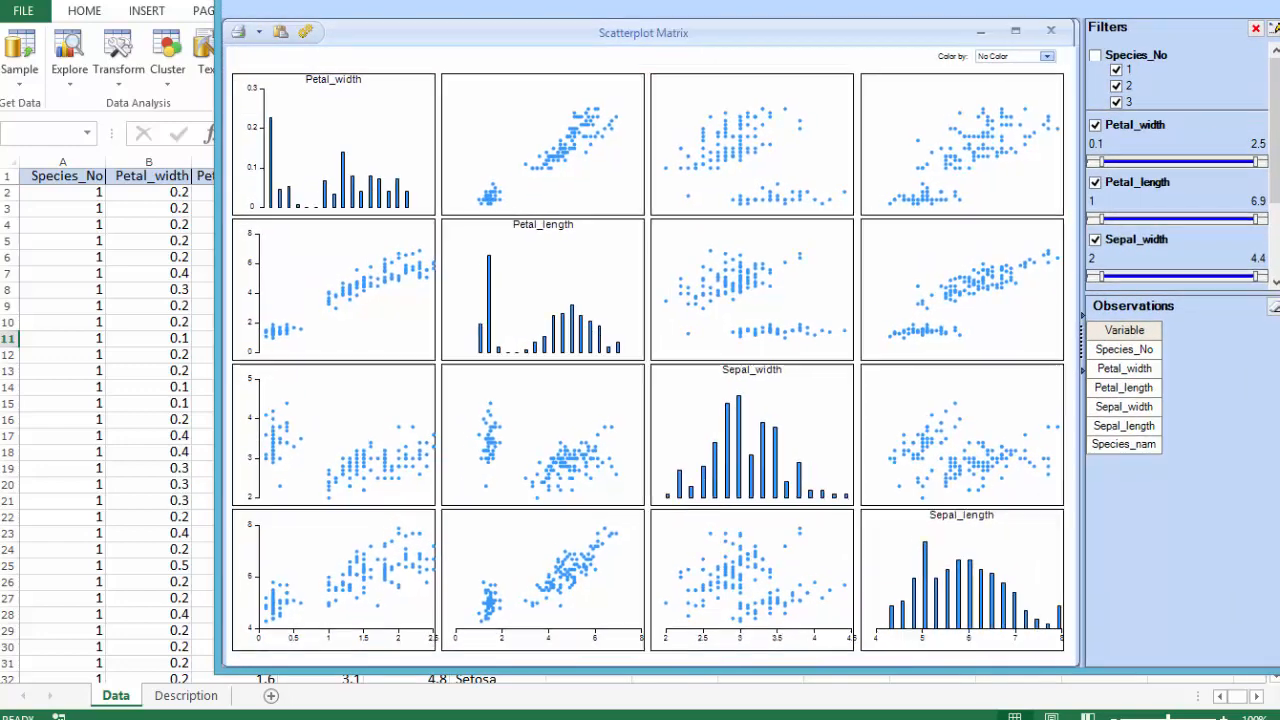
Highlight the Setosa cluster so its 50 observations show red in every plot.
{"action": "left_click", "coordinate": [1016, 30]}
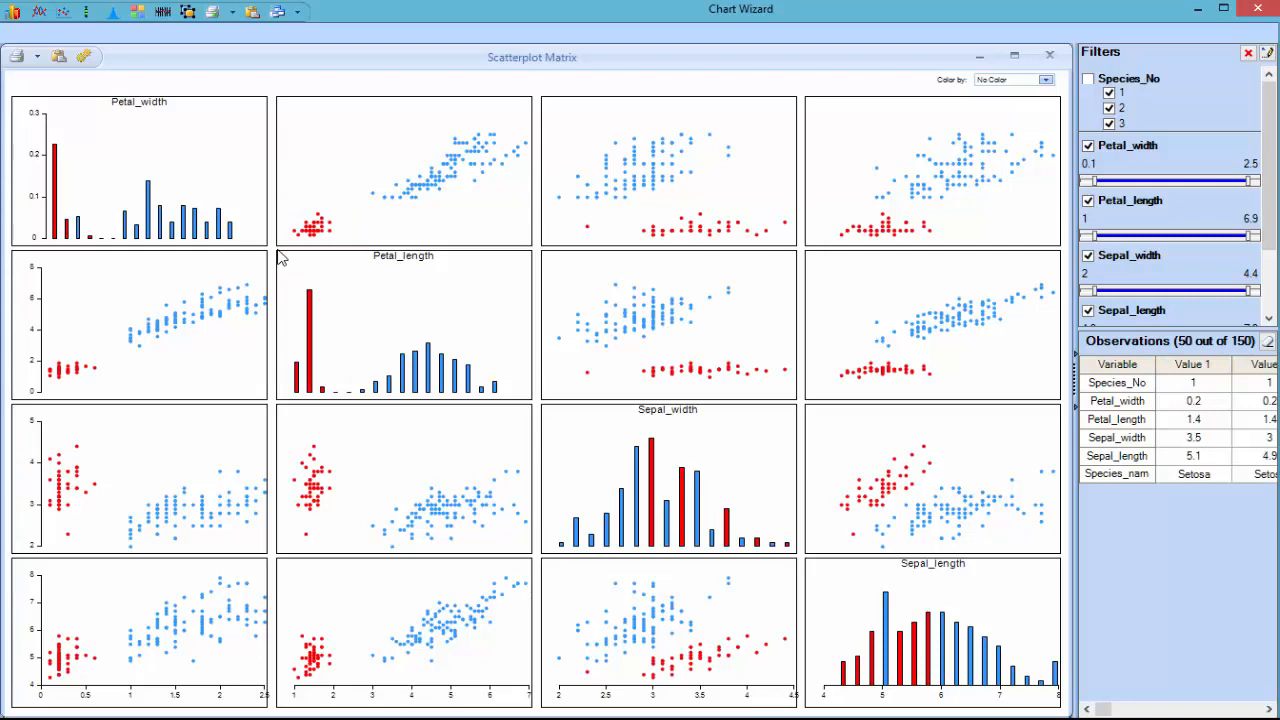
{"action": "mouse_move", "coordinate": [316, 260]}
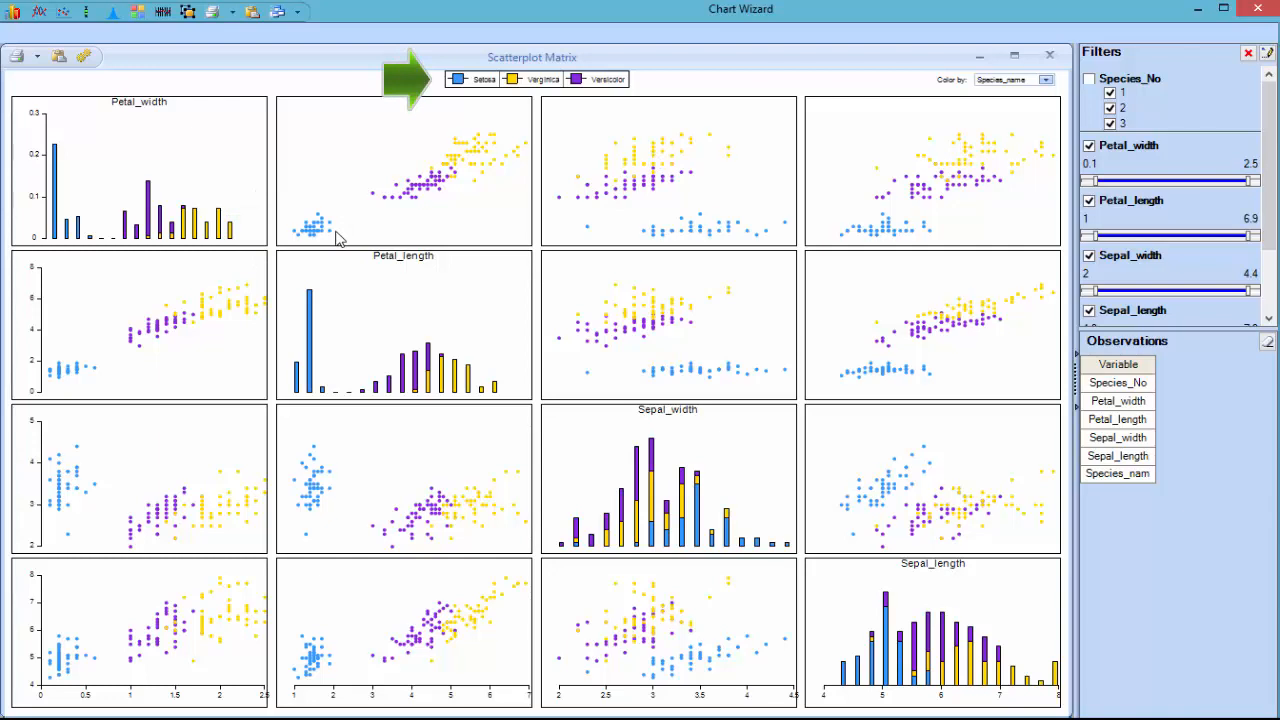
{"action": "mouse_move", "coordinate": [88, 12]}
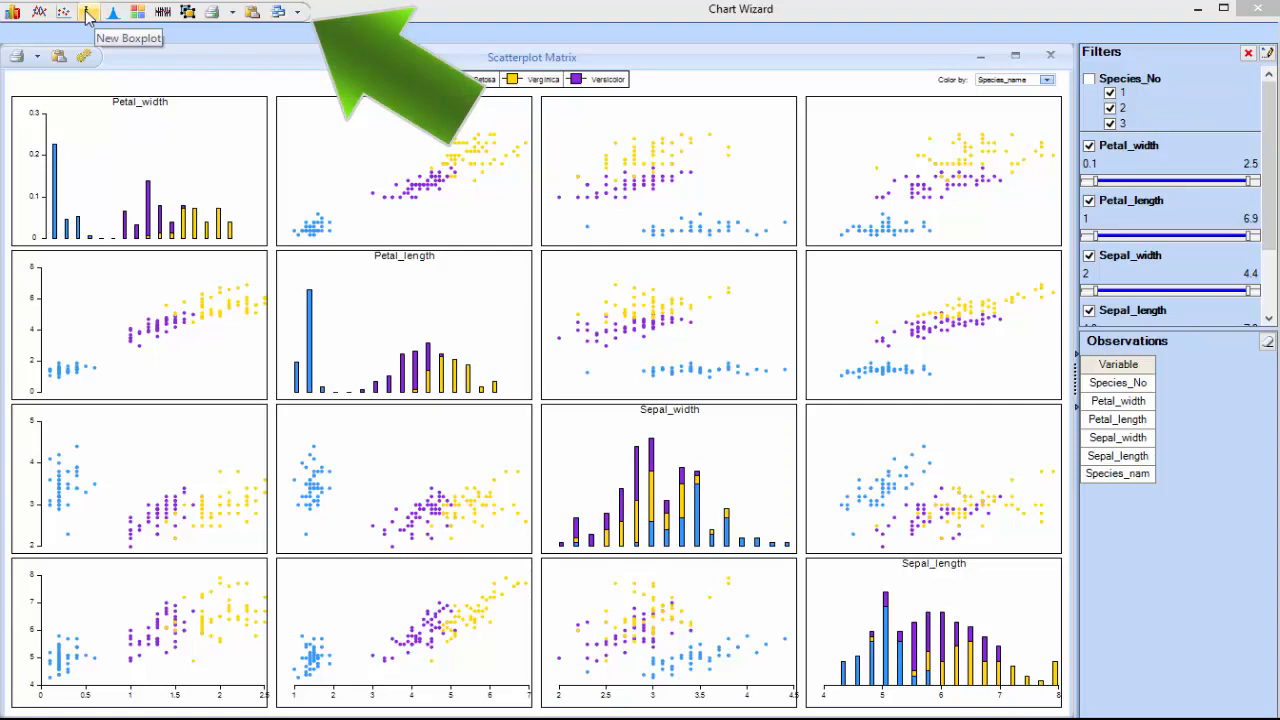
Create a box-whisker chart of the four measurements and save it as 'Chart 1'.
{"action": "left_click", "coordinate": [88, 12]}
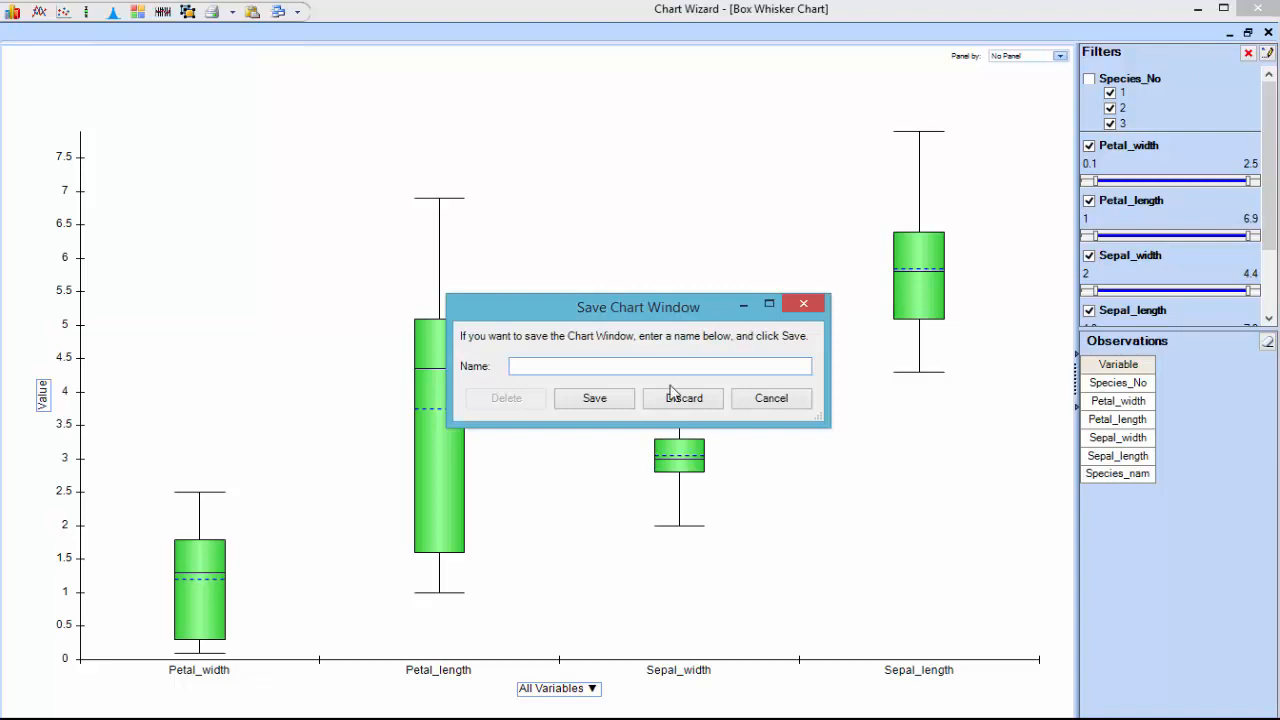
{"action": "left_click", "coordinate": [660, 364]}
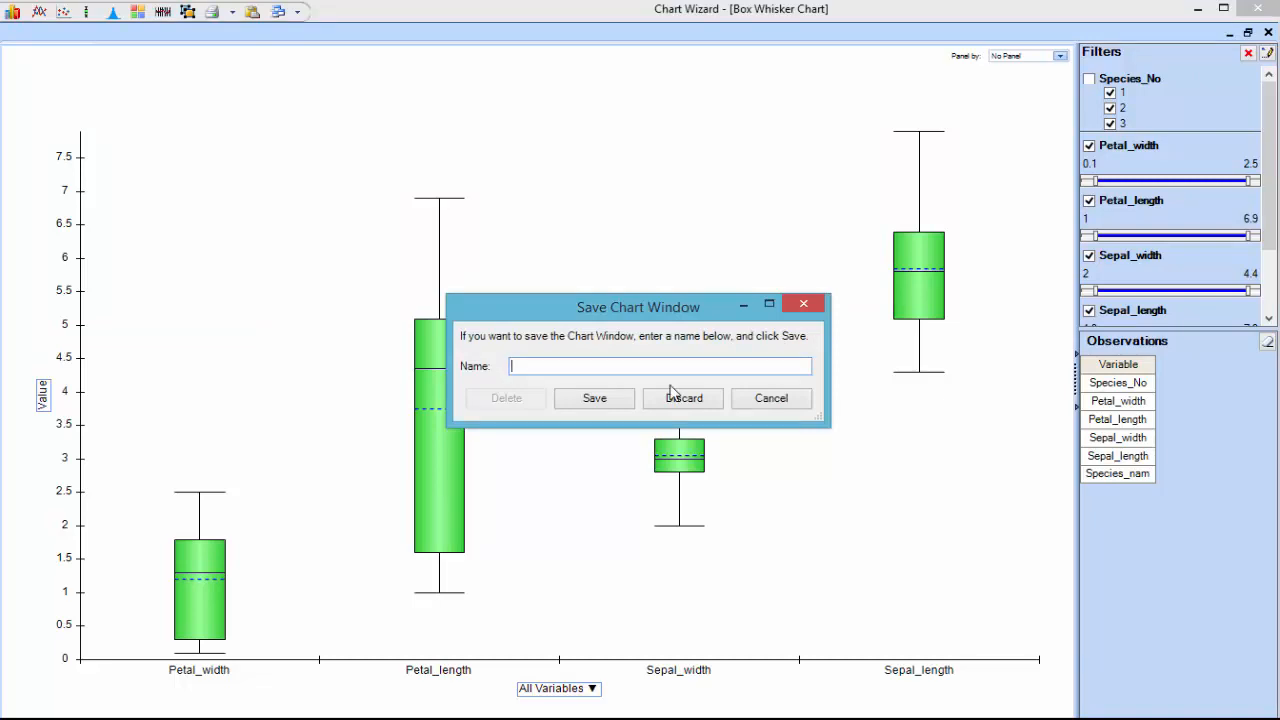
{"action": "type", "text": "Chart 1"}
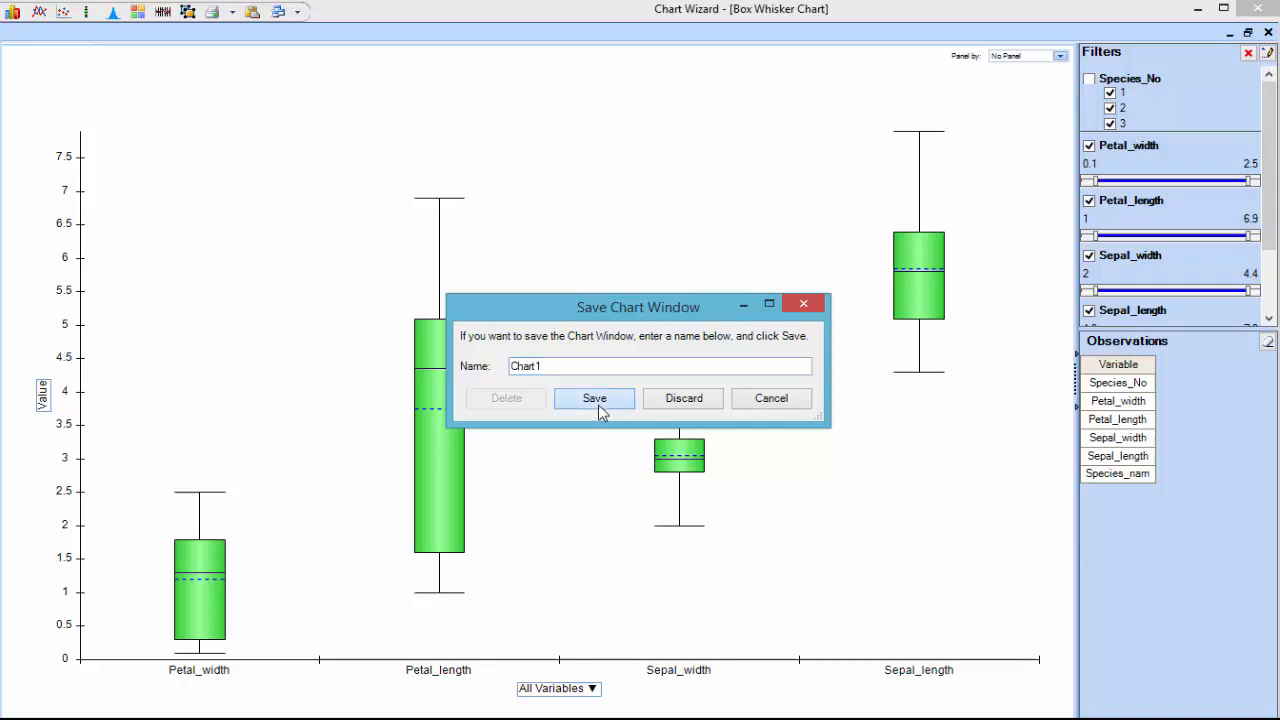
{"action": "left_click", "coordinate": [684, 398]}
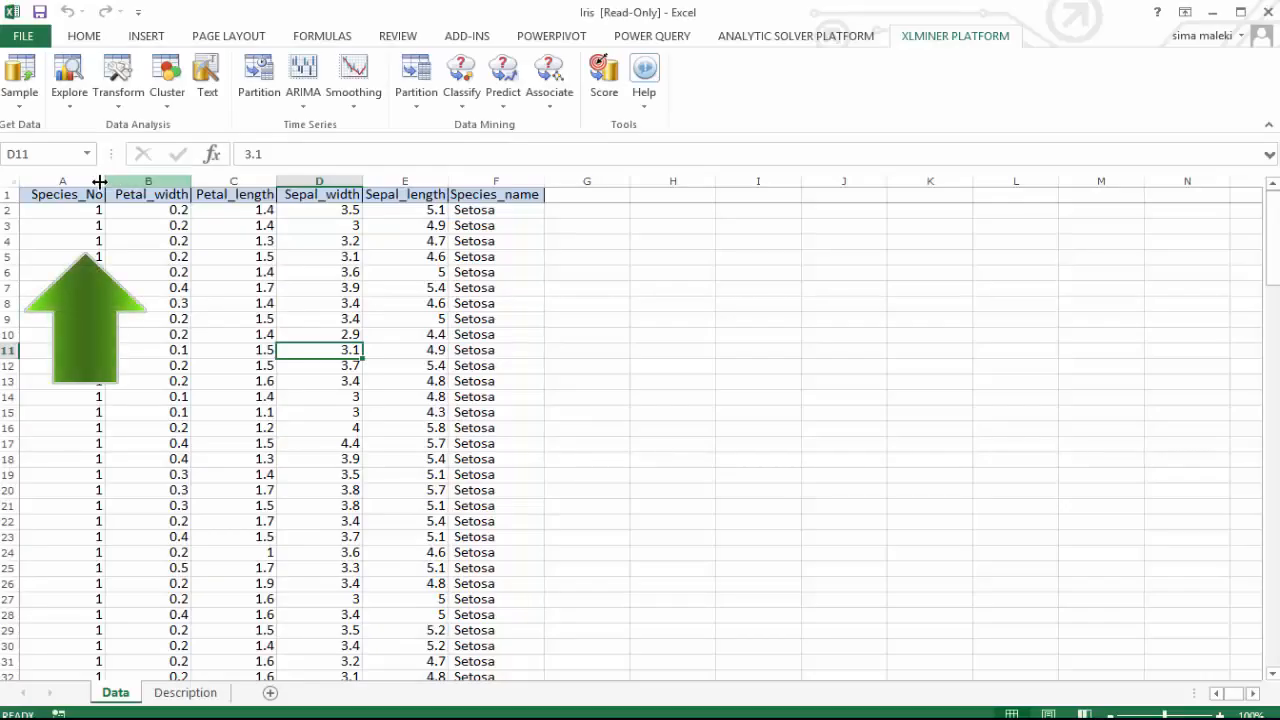
{"action": "left_click", "coordinate": [68, 78]}
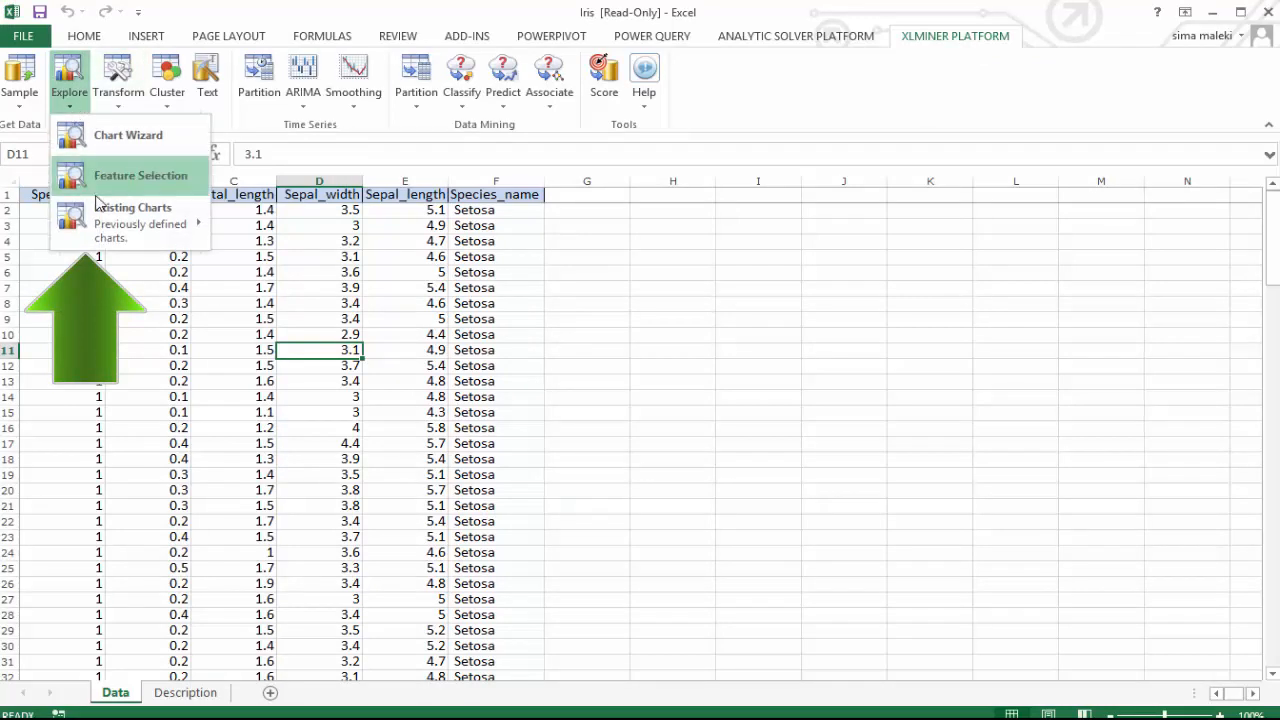